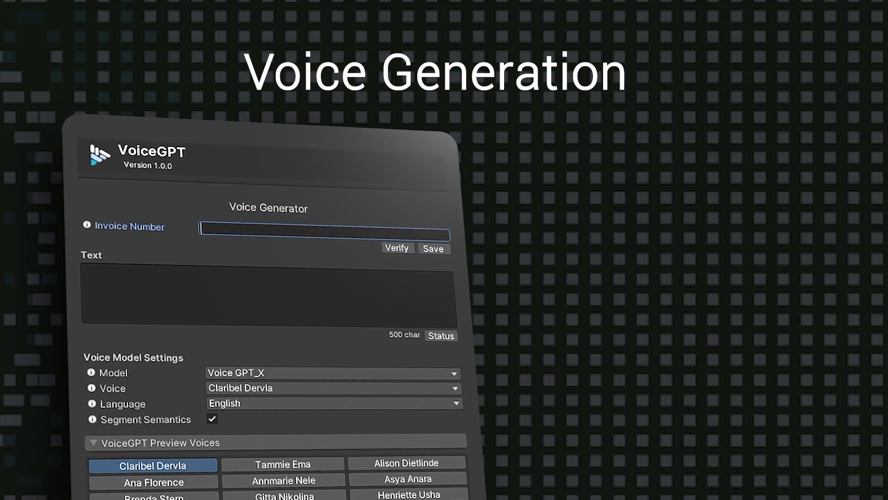
Enter the invoice number, pick the Wulf Carlevaro voice, and generate the speech clip.
text(INXXXXXXXXXXXX)
click(269, 296)
text(Ah yes, I have been waiting for you...)
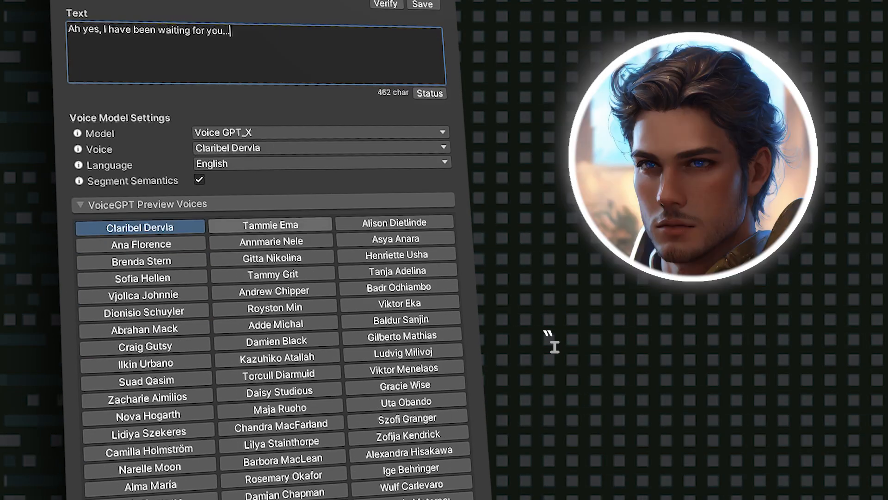
click(399, 182)
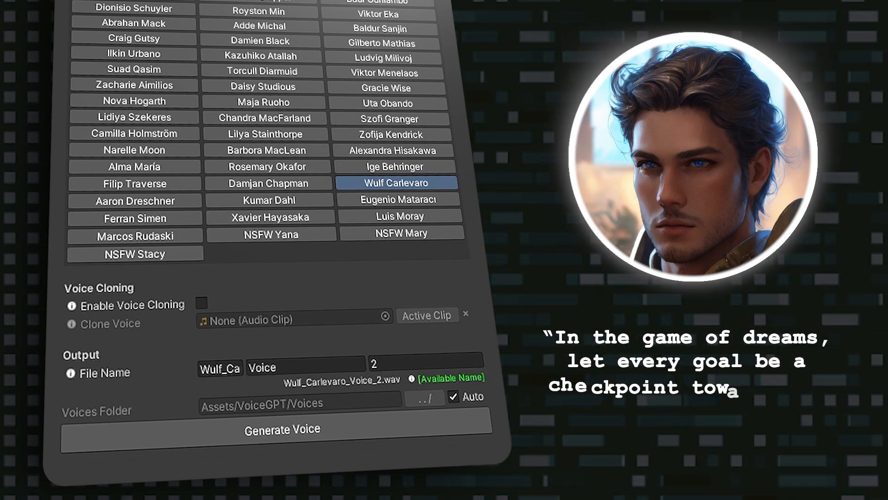
click(282, 429)
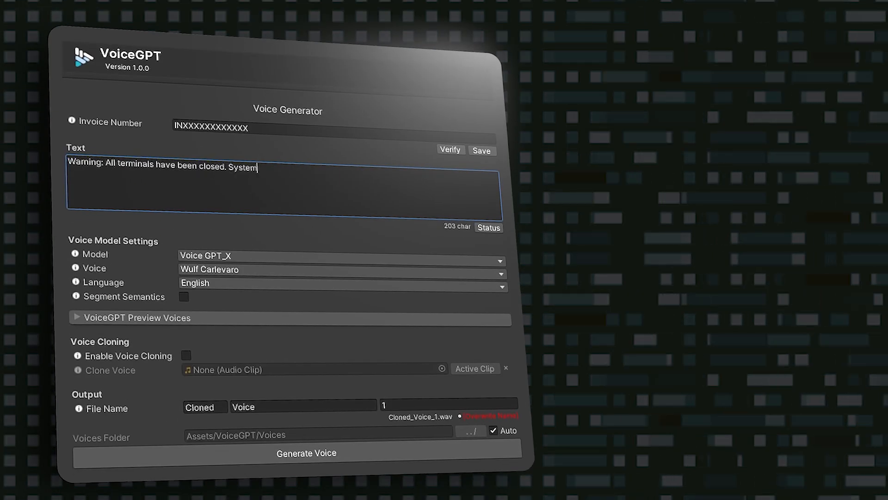
Finish the warning with 'has been deactivated.' and generate the Cloned_Voice_1 clip from Voice_To_Clone.
text(has been deactivated.)
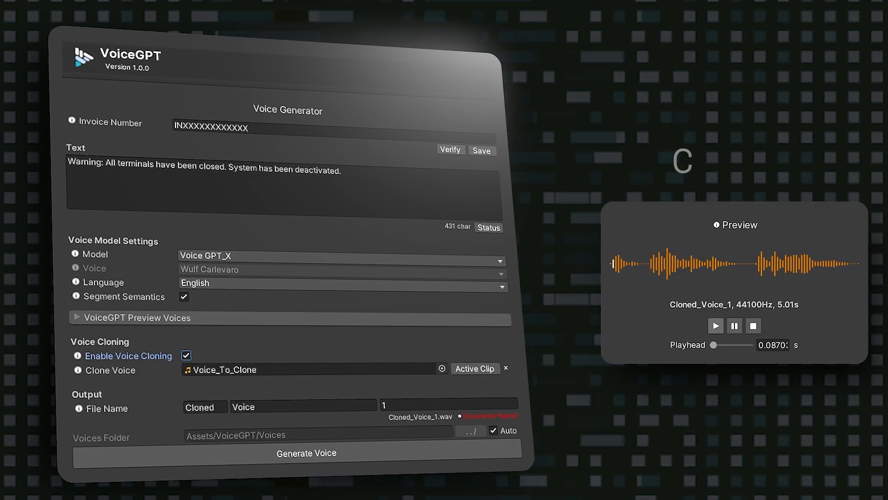
click(716, 325)
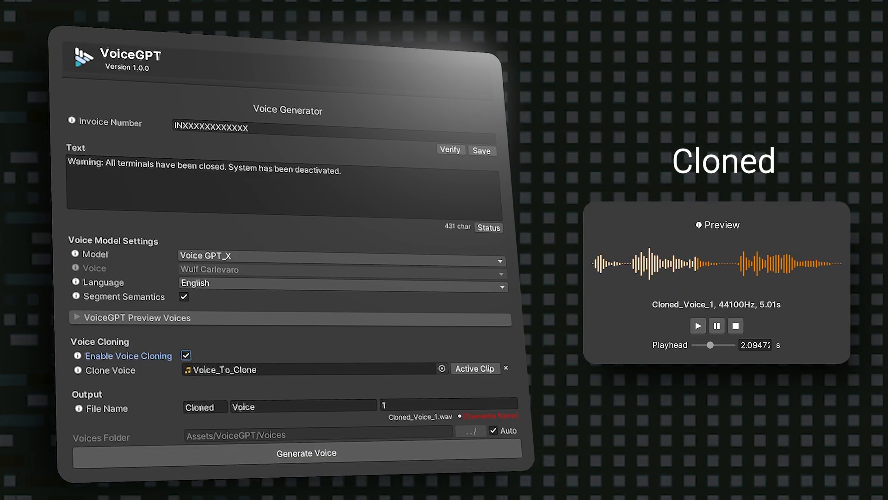